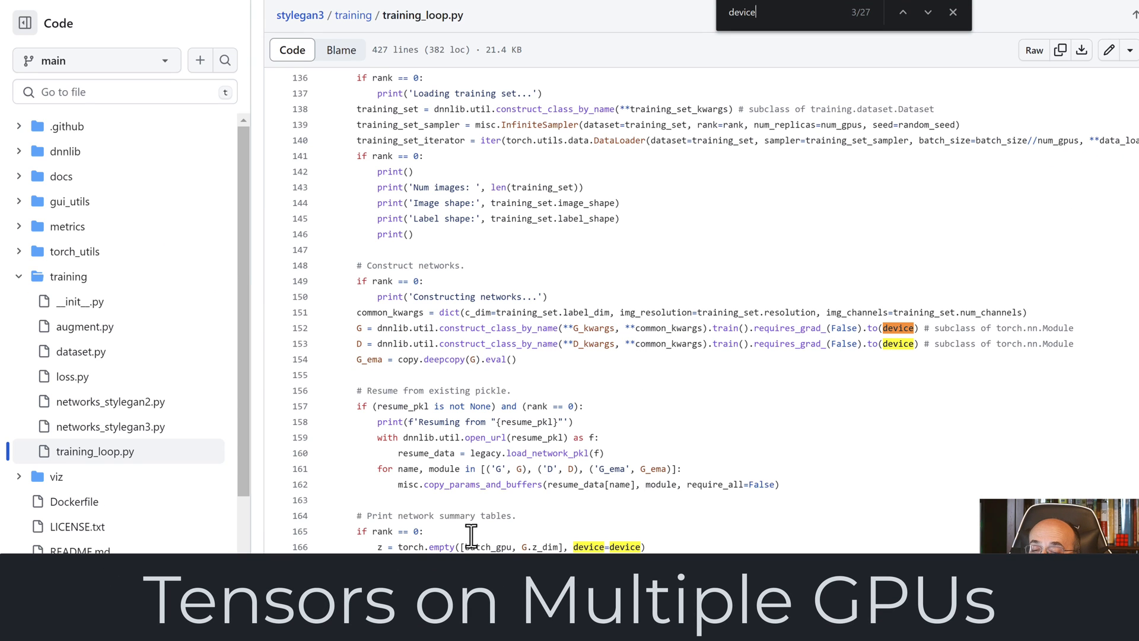
{"action": "mouse_move", "coordinate": [886, 365]}
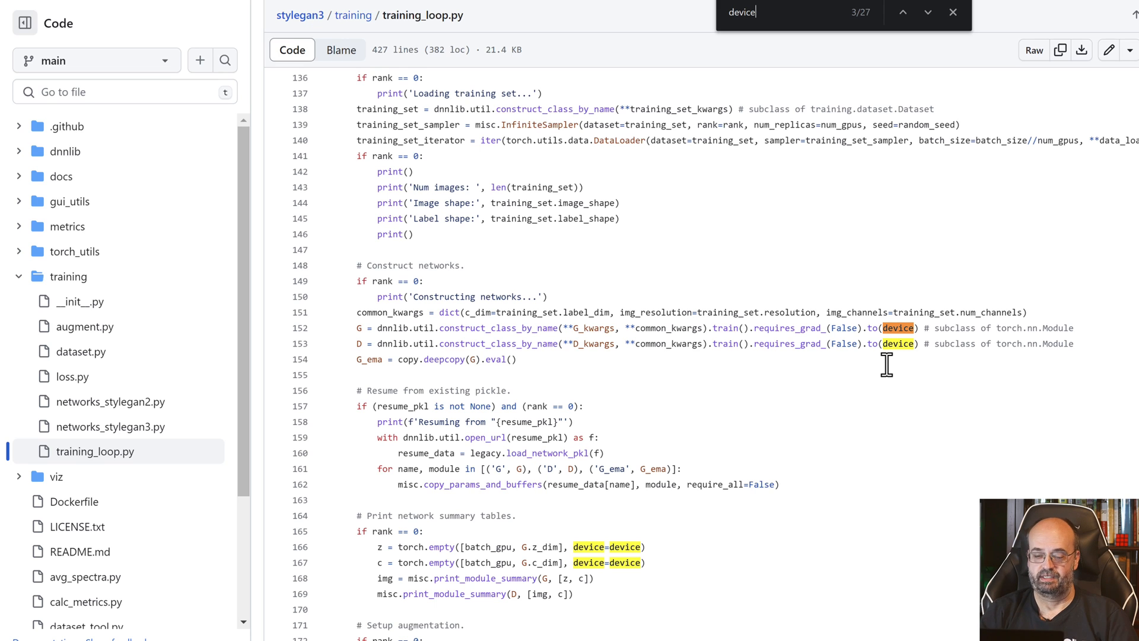
{"action": "mouse_move", "coordinate": [944, 410]}
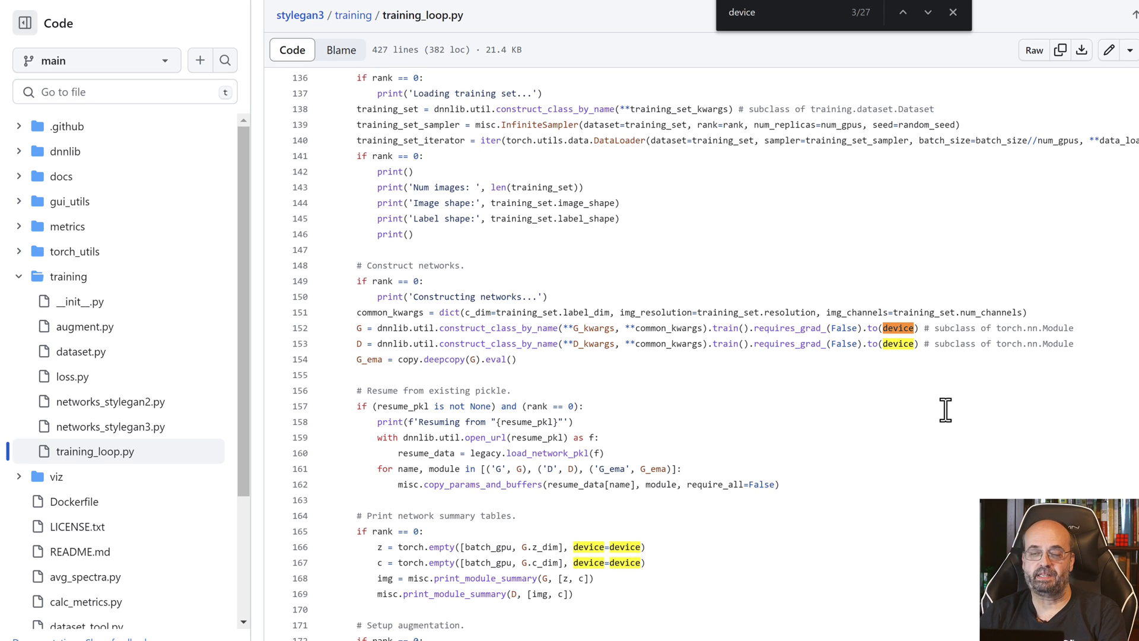
{"action": "mouse_move", "coordinate": [950, 328]}
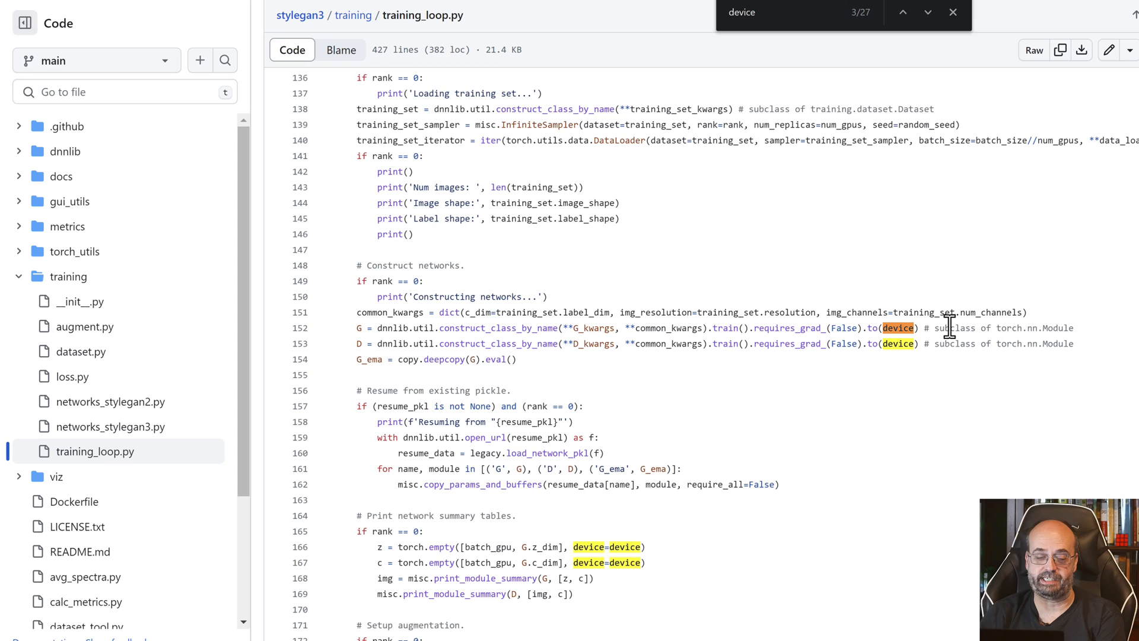
{"action": "mouse_move", "coordinate": [1025, 364]}
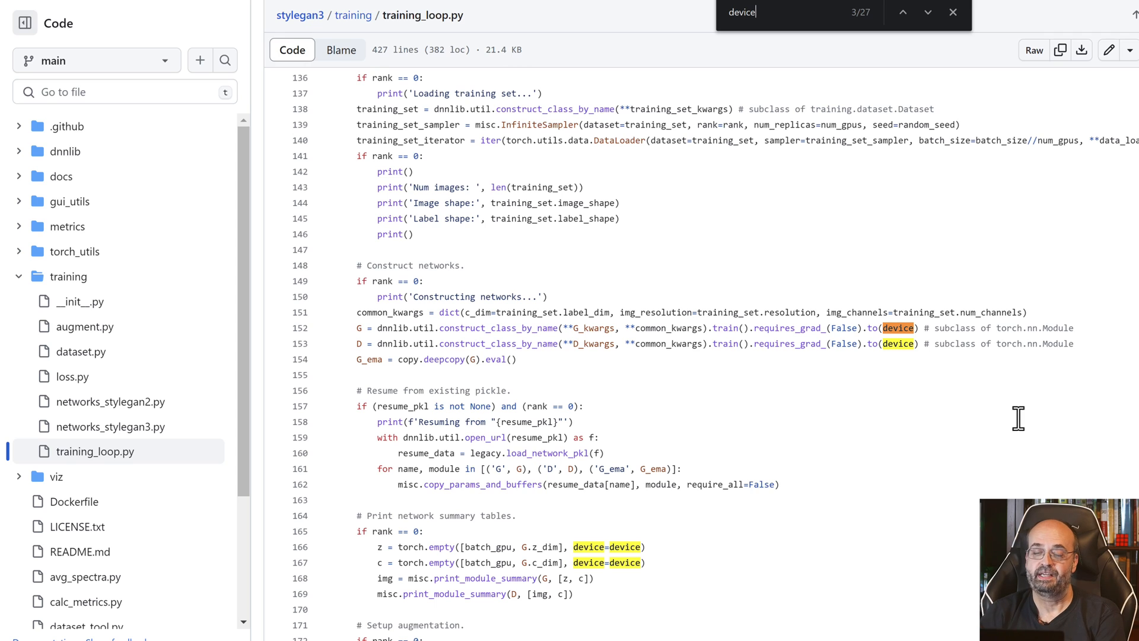
{"action": "mouse_move", "coordinate": [984, 229]}
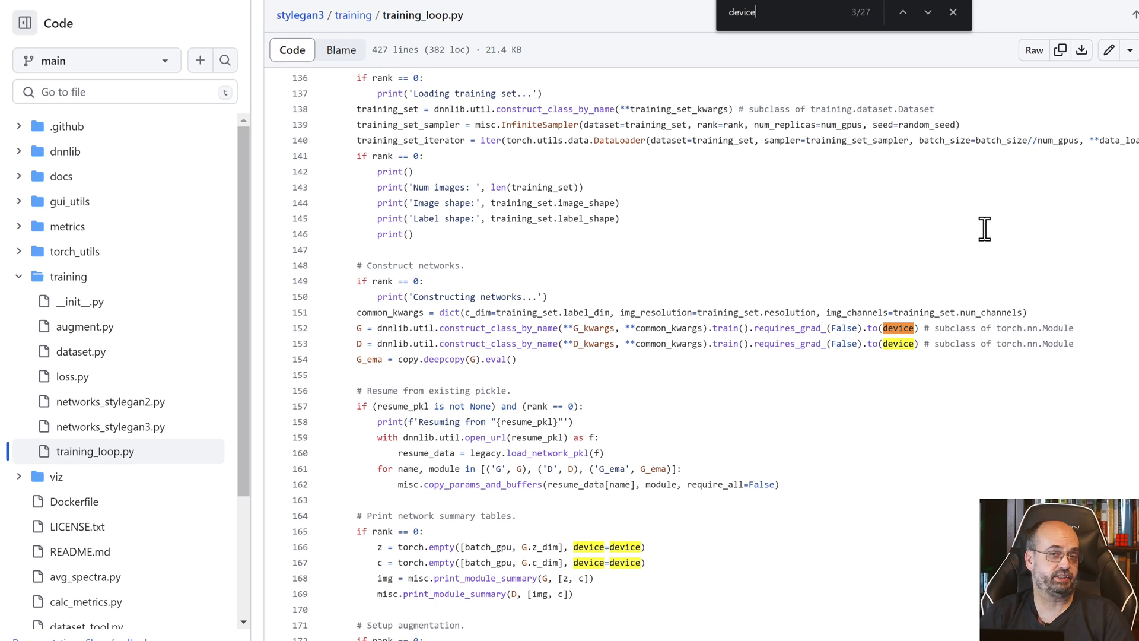
{"action": "mouse_move", "coordinate": [1082, 6]}
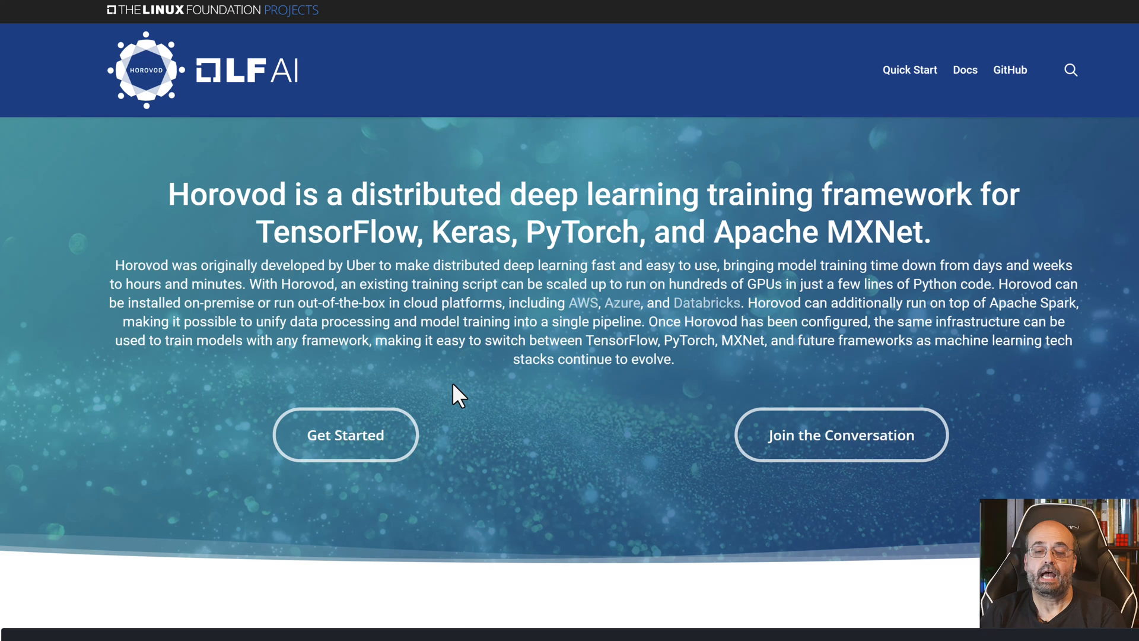
{"action": "scroll", "scroll_direction": "down", "scroll_amount": 3}
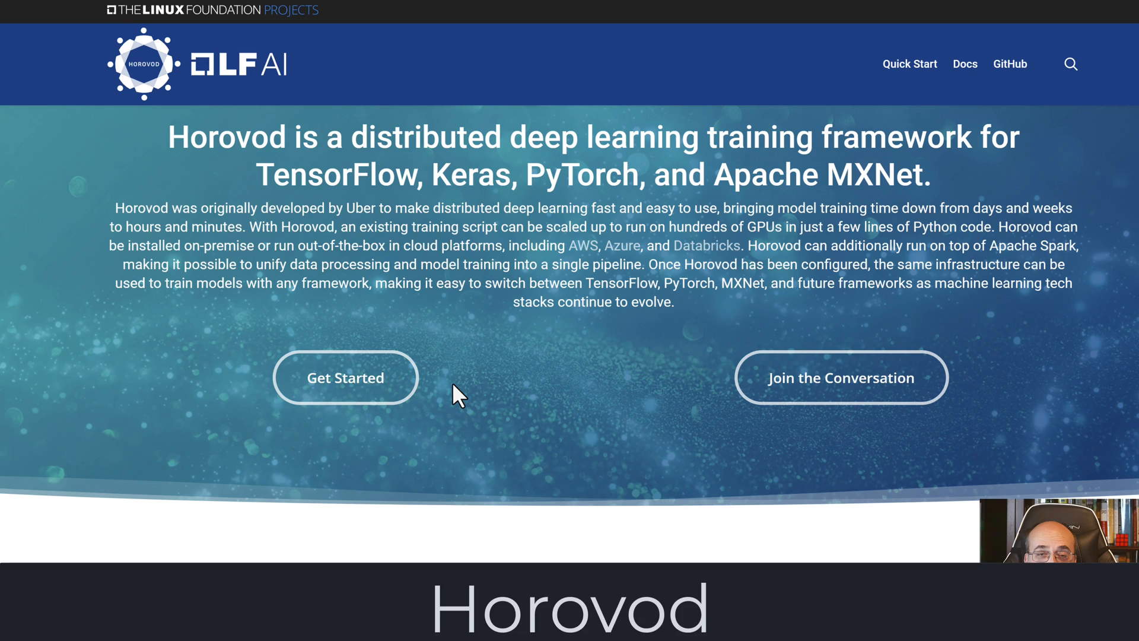
{"action": "scroll", "scroll_direction": "down", "scroll_amount": 3}
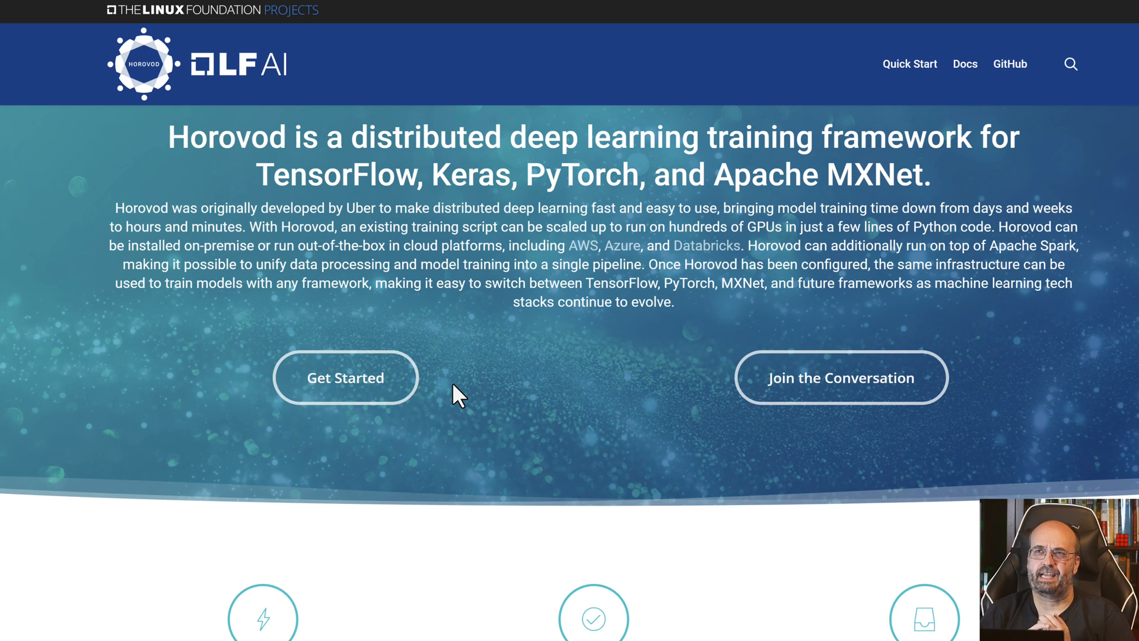
{"action": "scroll", "scroll_direction": "down", "scroll_amount": 3}
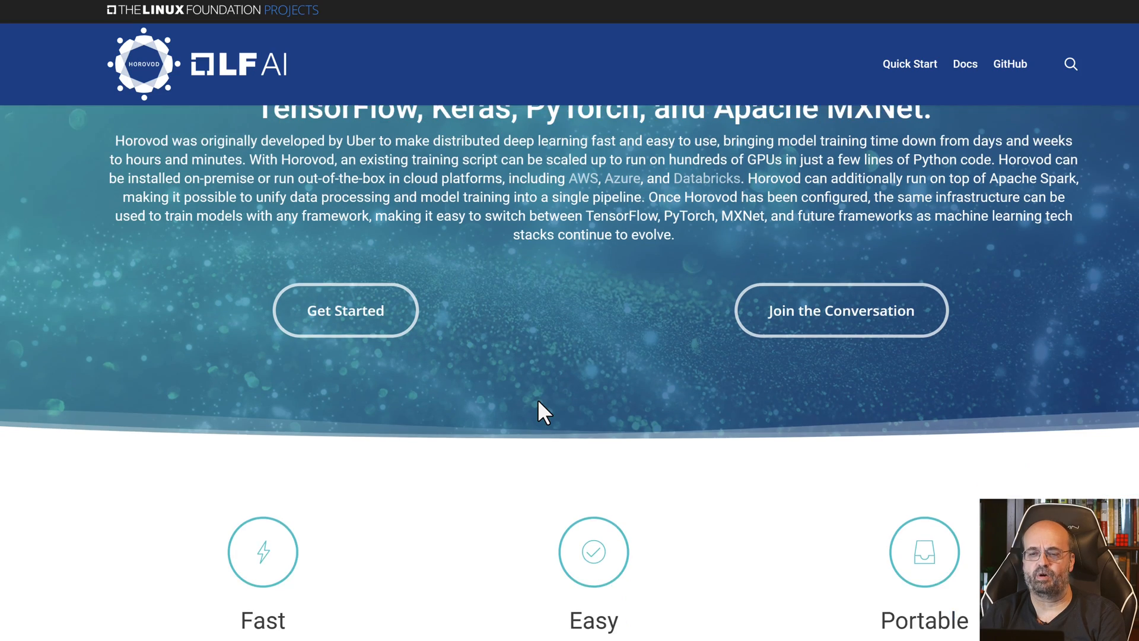
{"action": "scroll", "scroll_direction": "down", "scroll_amount": 3}
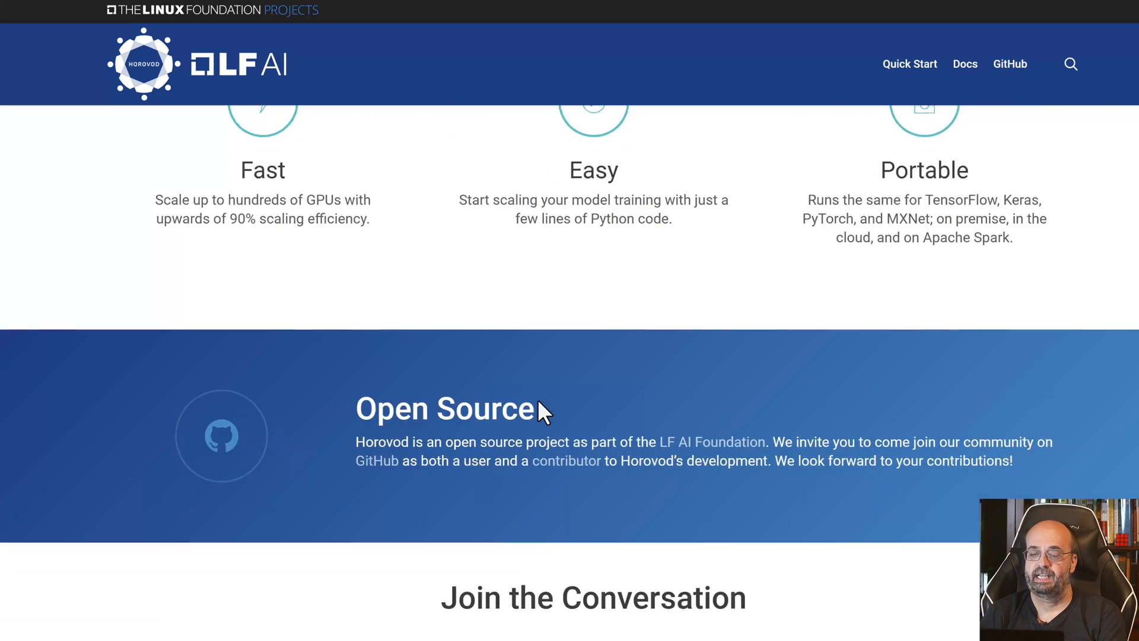
{"action": "scroll", "scroll_direction": "up", "scroll_amount": 3}
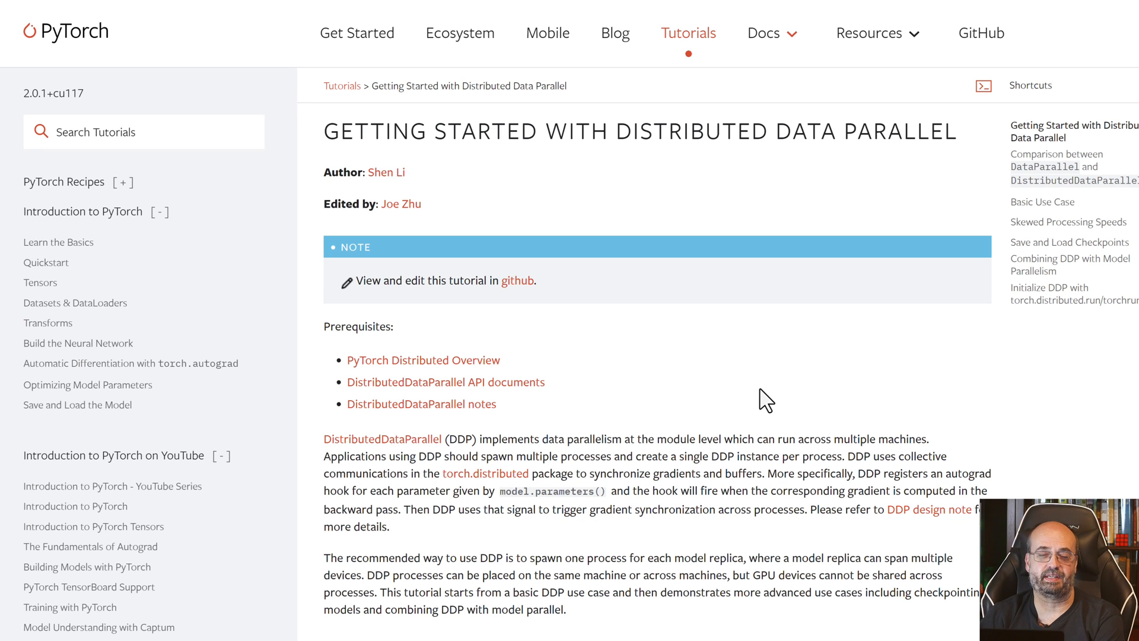
{"action": "scroll", "scroll_direction": "down", "scroll_amount": 3}
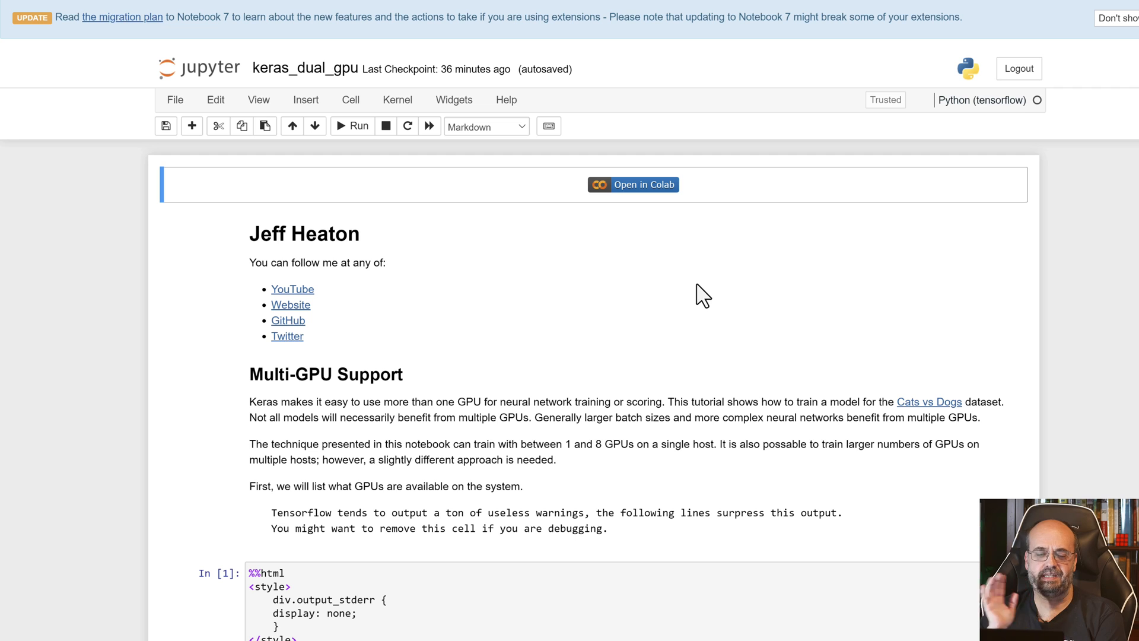
{"action": "mouse_move", "coordinate": [849, 420]}
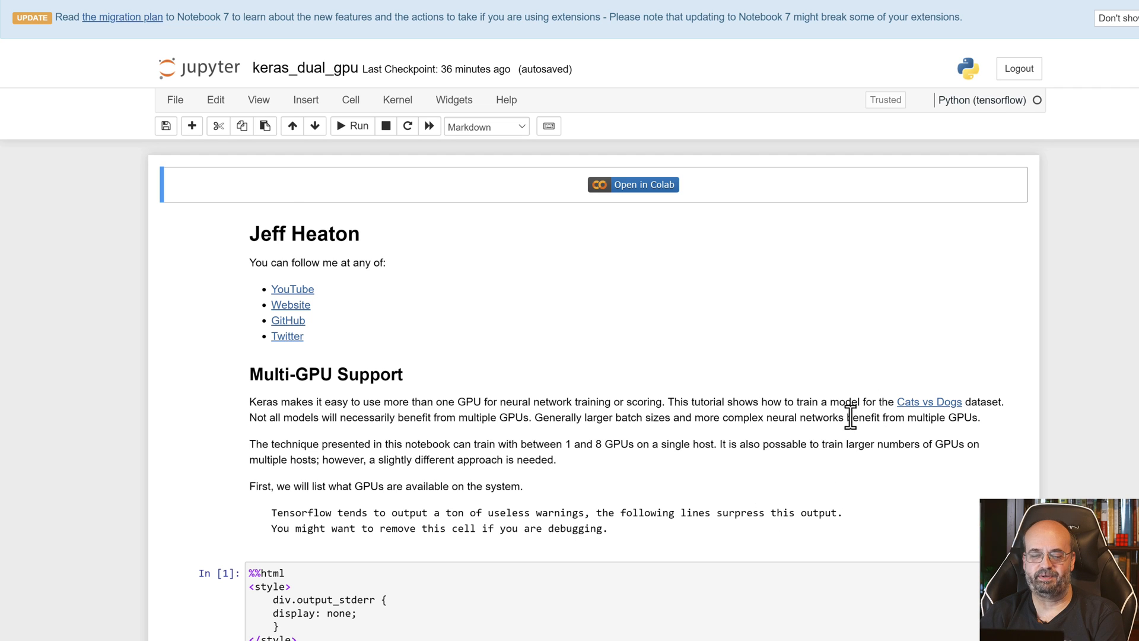
{"action": "scroll", "scroll_direction": "down", "scroll_amount": 3}
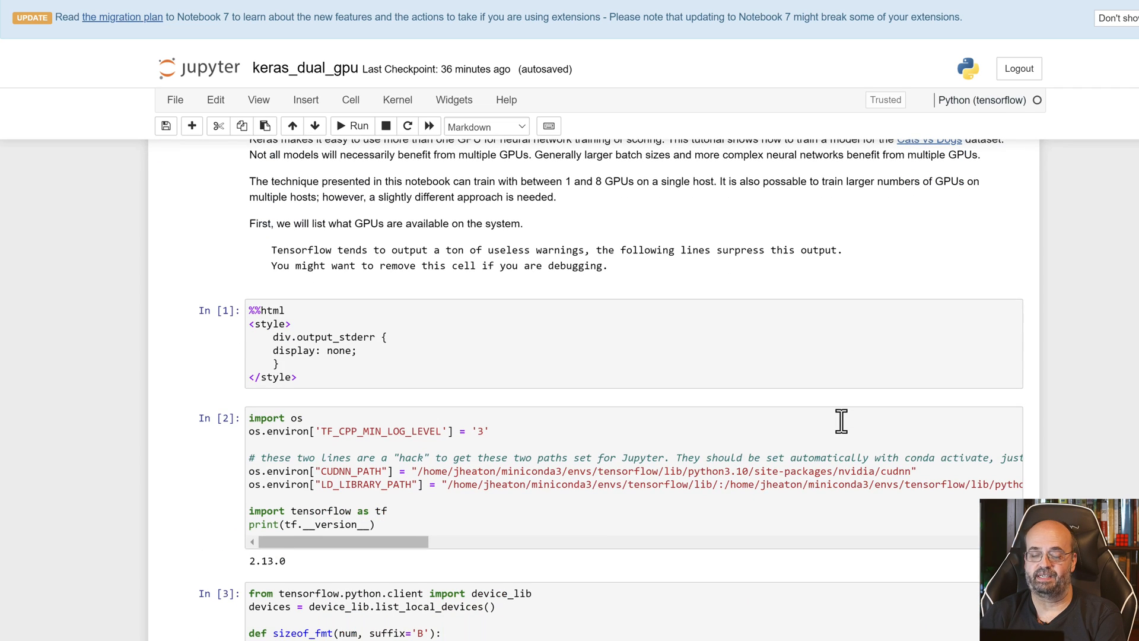
{"action": "mouse_move", "coordinate": [426, 404]}
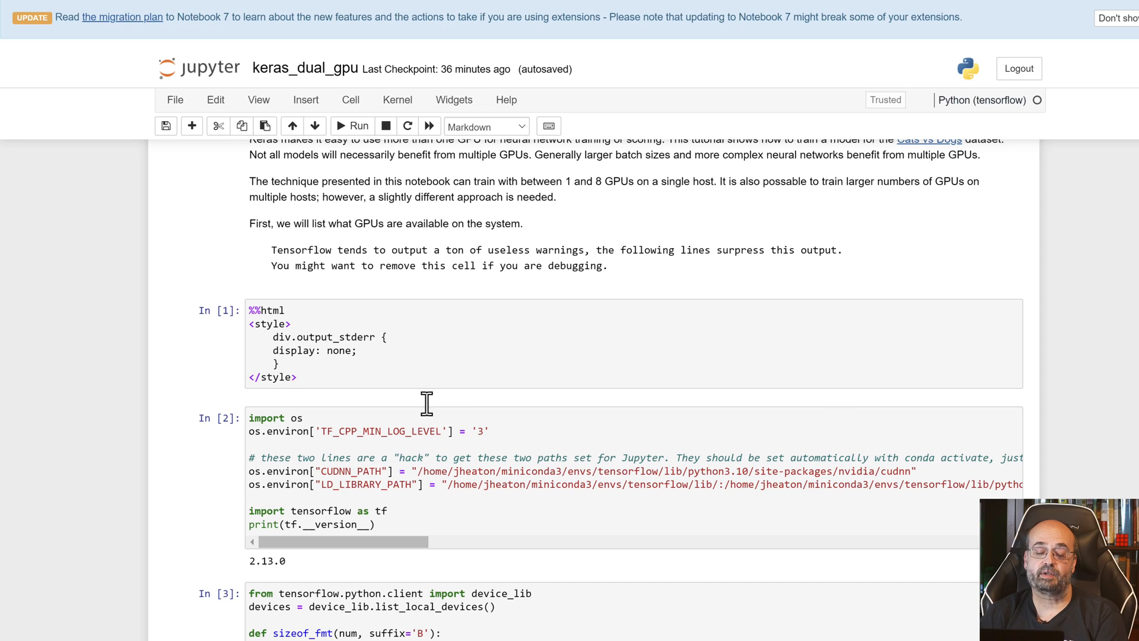
{"action": "mouse_move", "coordinate": [351, 347]}
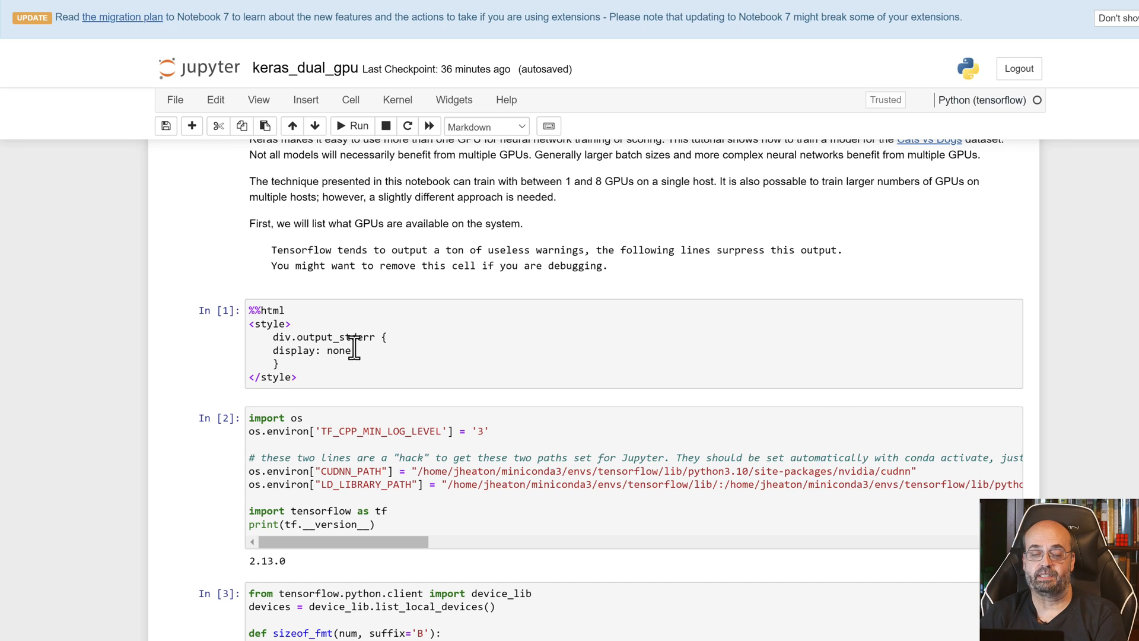
{"action": "mouse_move", "coordinate": [393, 435]}
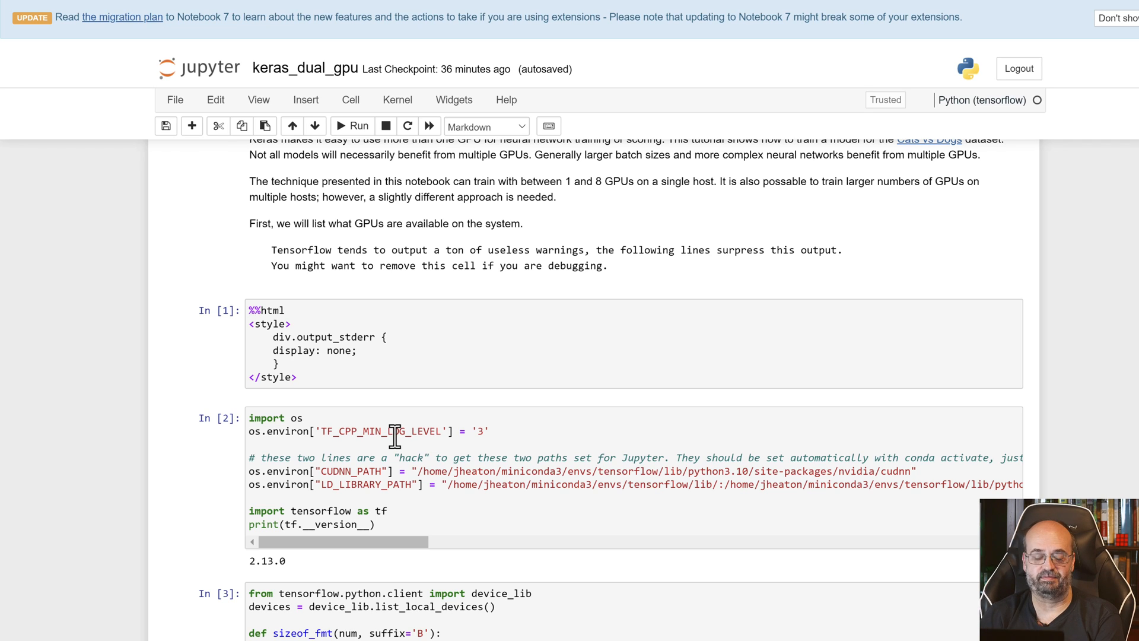
{"action": "mouse_move", "coordinate": [490, 442]}
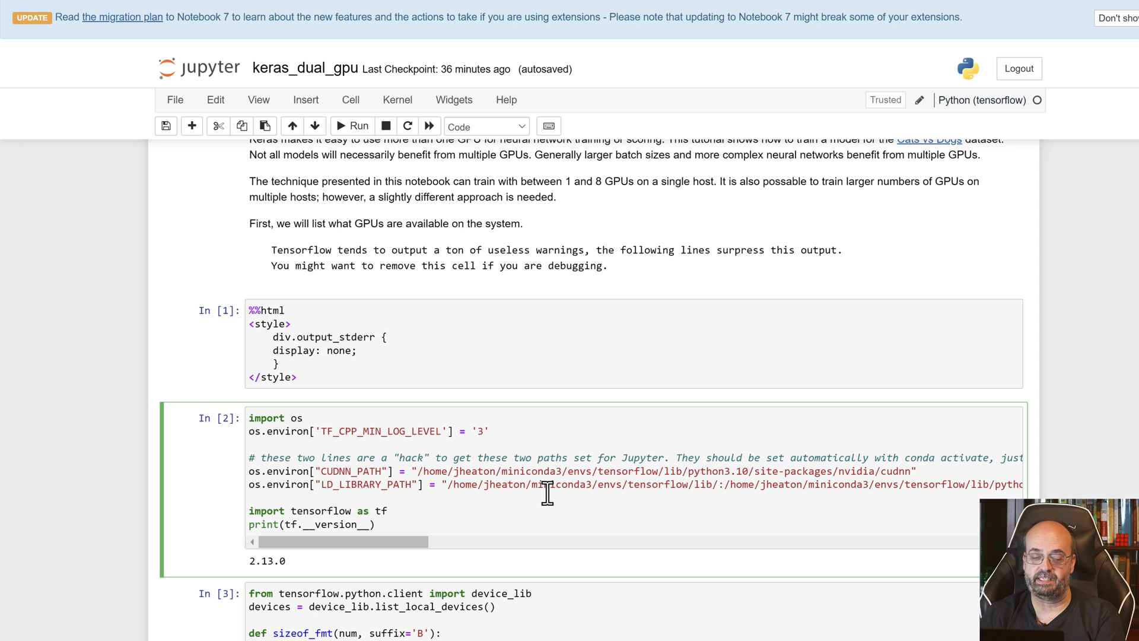
{"action": "mouse_move", "coordinate": [526, 543]}
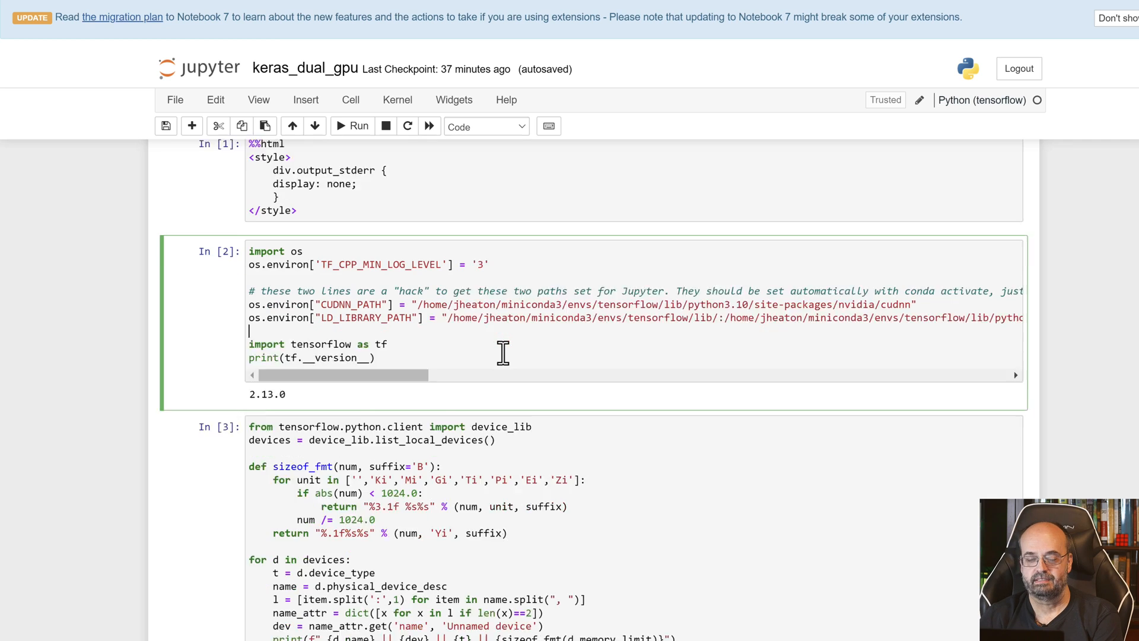
{"action": "scroll", "scroll_direction": "down", "scroll_amount": 3}
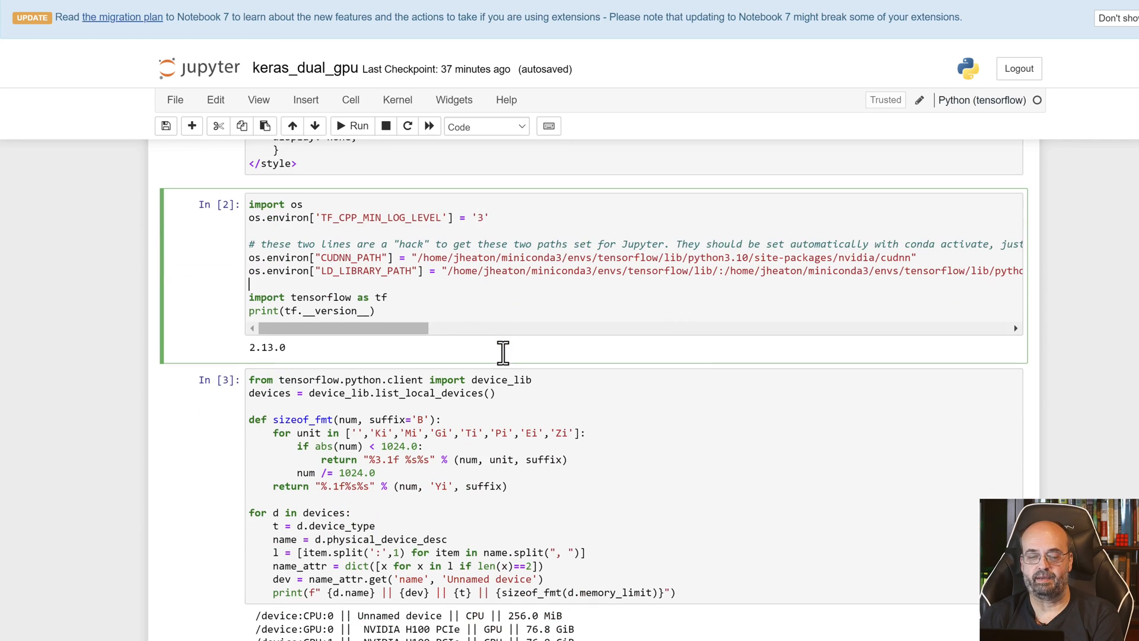
{"action": "scroll", "scroll_direction": "up", "scroll_amount": 3}
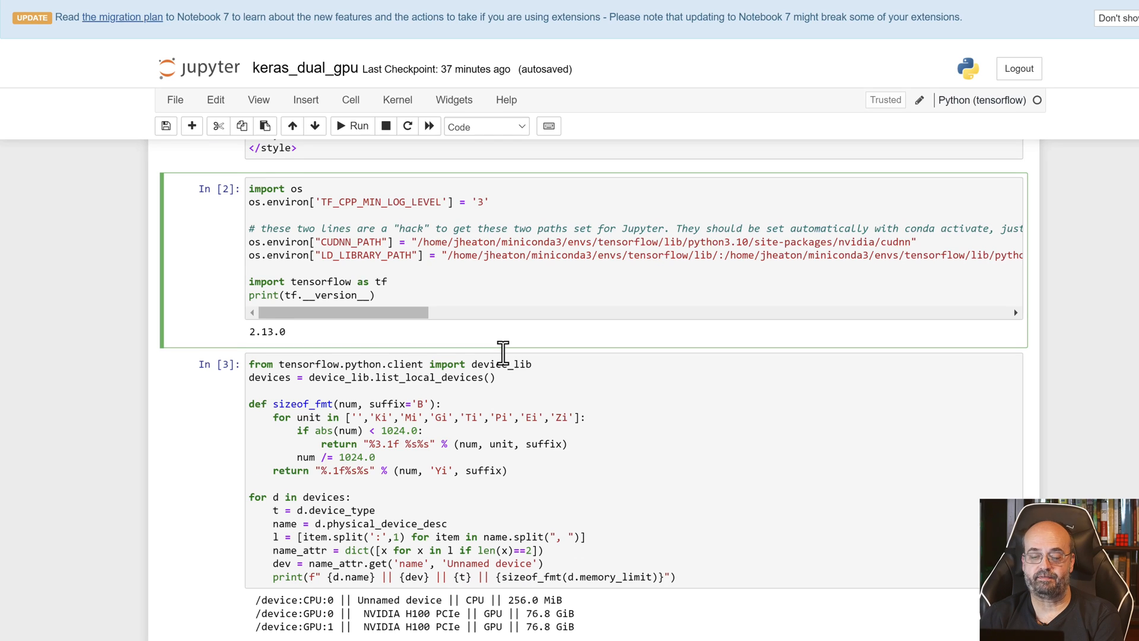
{"action": "scroll", "scroll_direction": "down", "scroll_amount": 3}
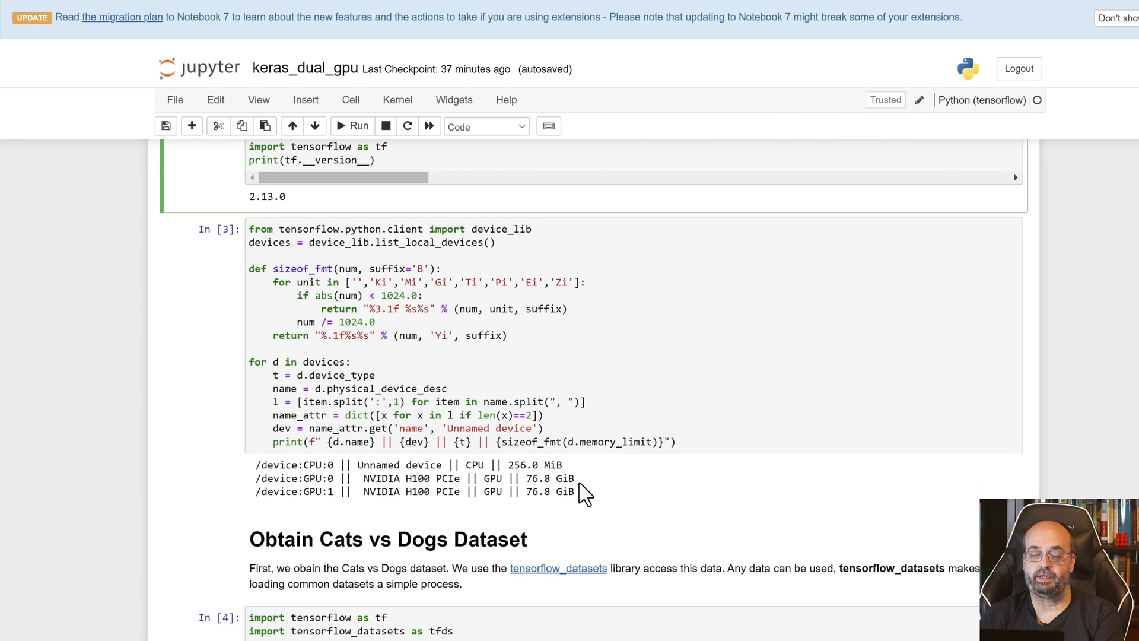
{"action": "mouse_move", "coordinate": [541, 483]}
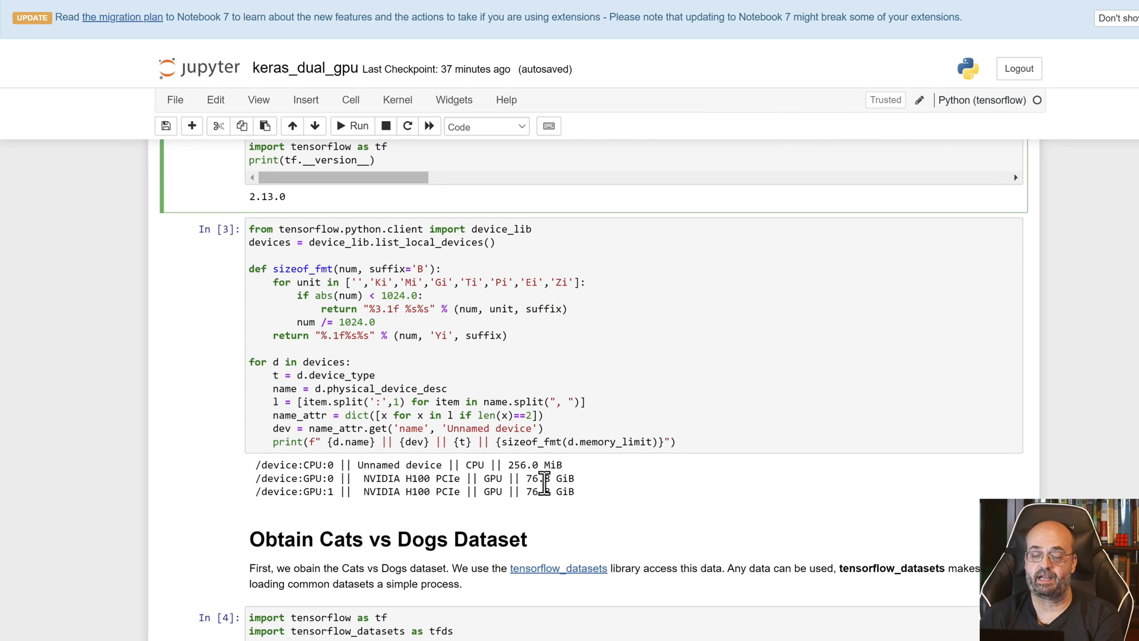
{"action": "mouse_move", "coordinate": [332, 489]}
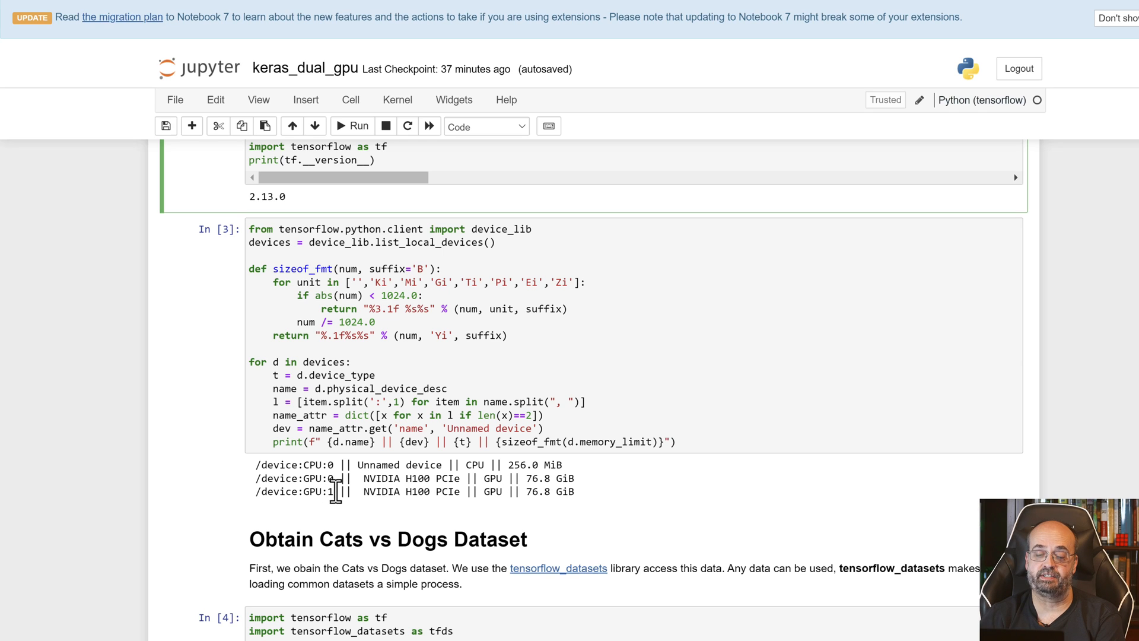
{"action": "mouse_move", "coordinate": [451, 477]}
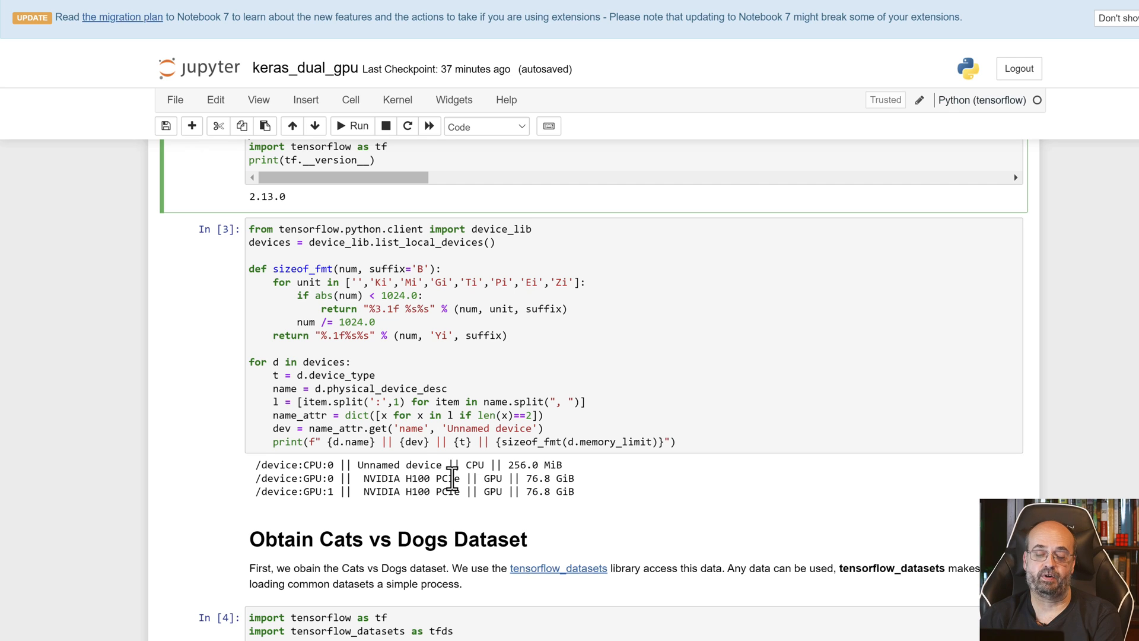
{"action": "mouse_move", "coordinate": [585, 487]}
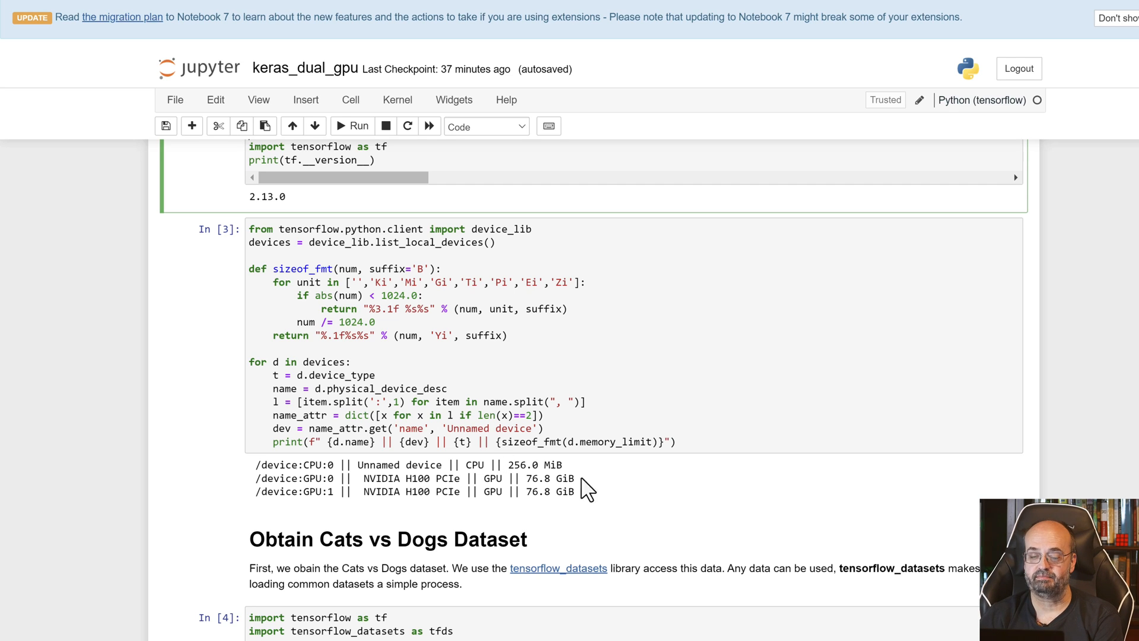
{"action": "mouse_move", "coordinate": [544, 441]}
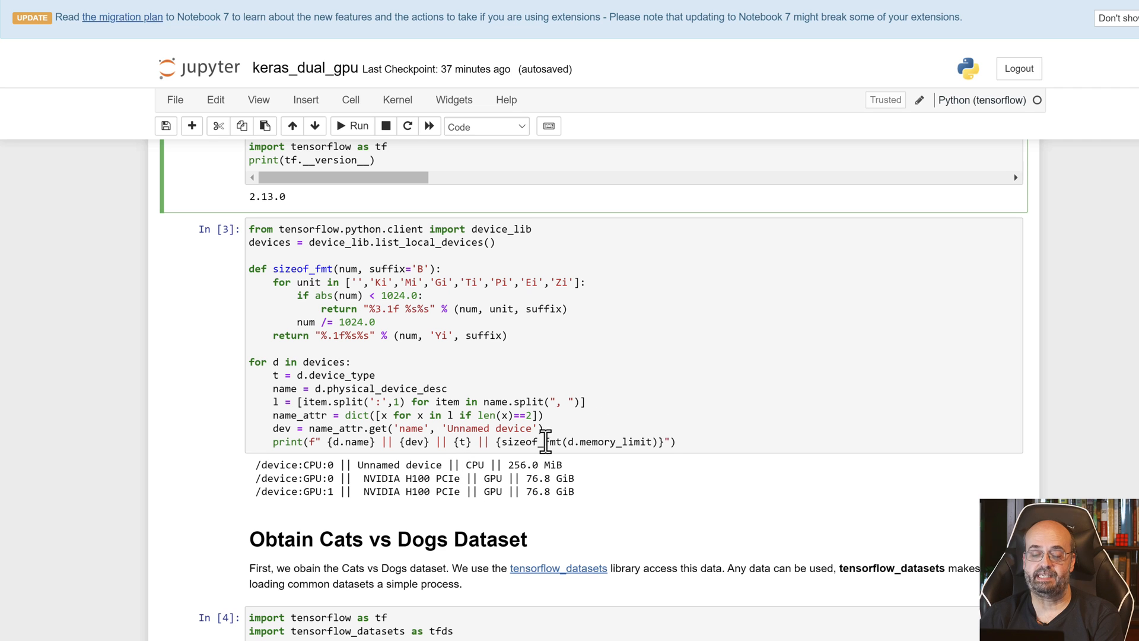
{"action": "scroll", "scroll_direction": "down", "scroll_amount": 3}
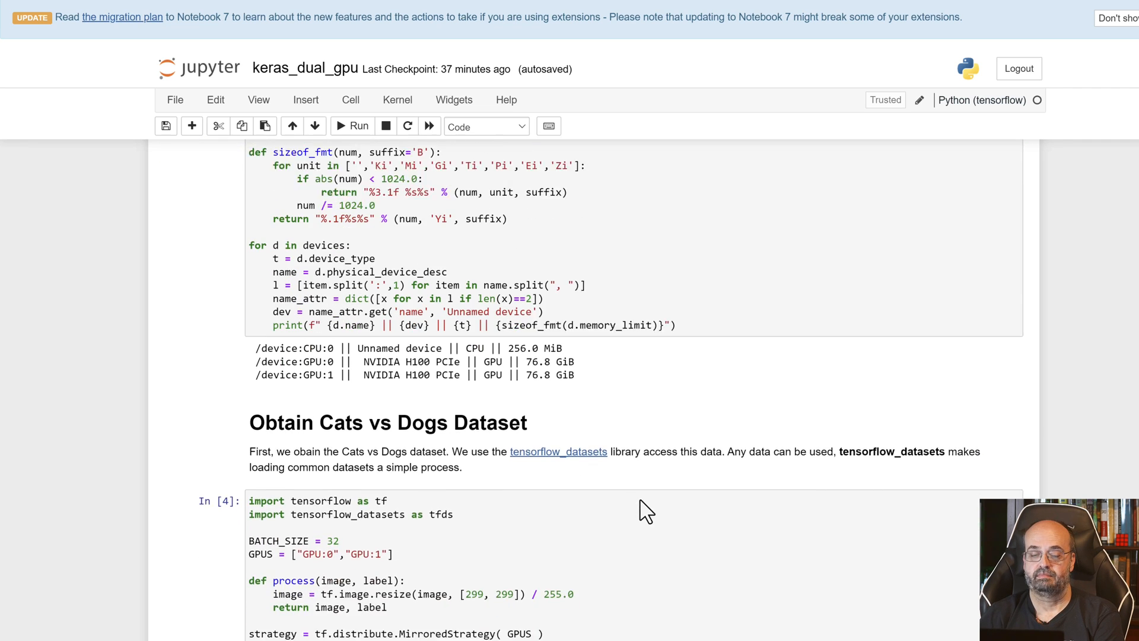
{"action": "scroll", "scroll_direction": "down", "scroll_amount": 3}
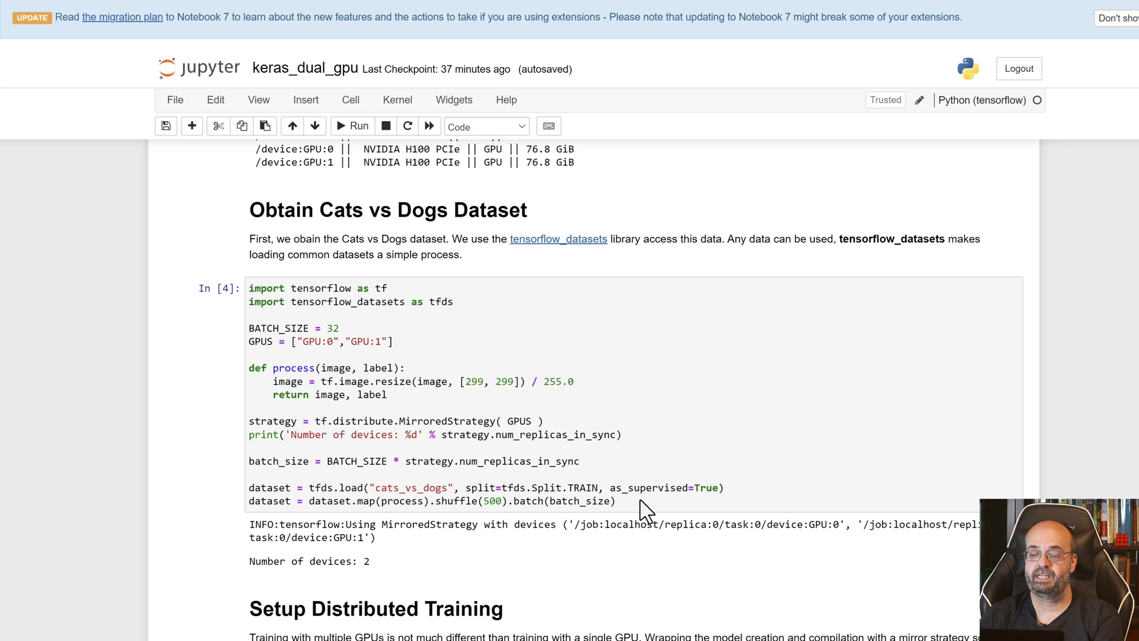
{"action": "scroll", "scroll_direction": "down", "scroll_amount": 3}
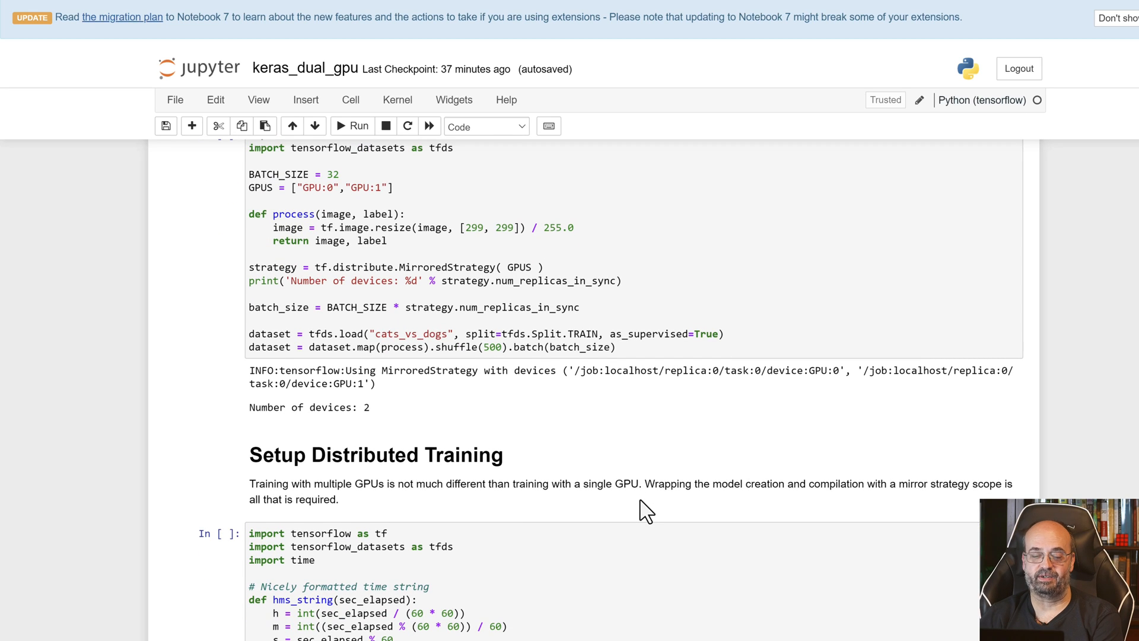
{"action": "scroll", "scroll_direction": "down", "scroll_amount": 3}
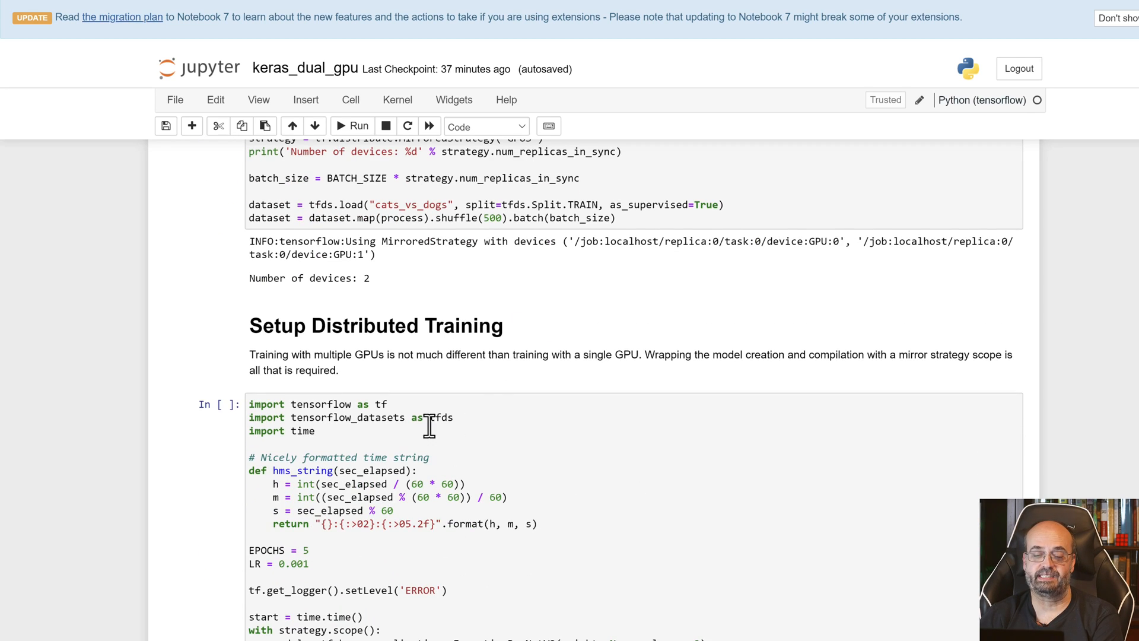
{"action": "scroll", "scroll_direction": "down", "scroll_amount": 3}
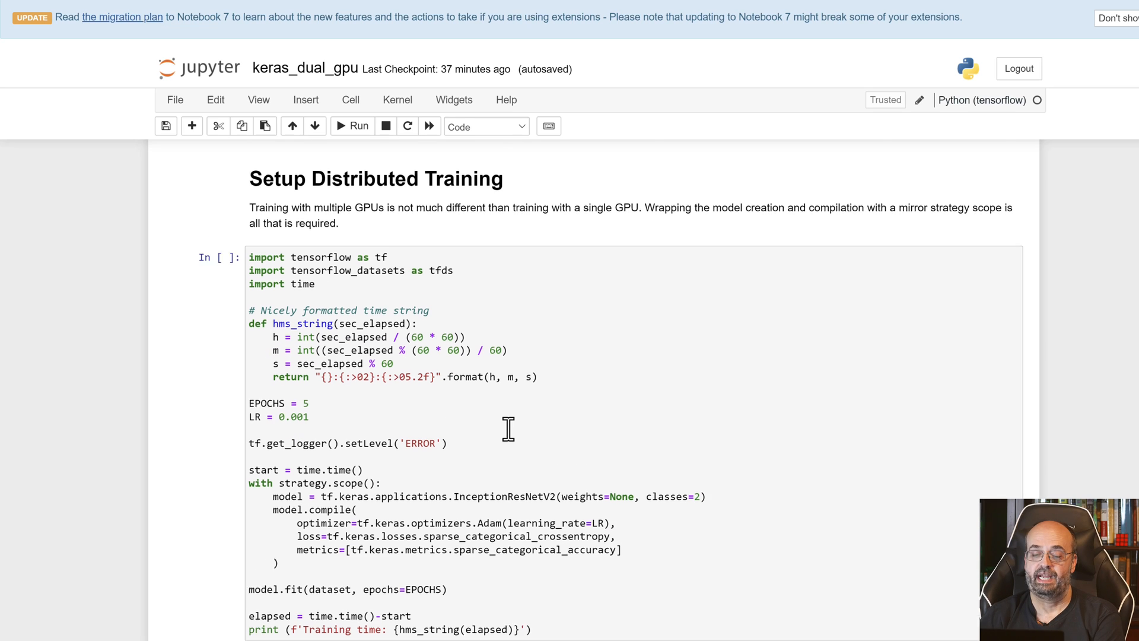
{"action": "scroll", "scroll_direction": "down", "scroll_amount": 3}
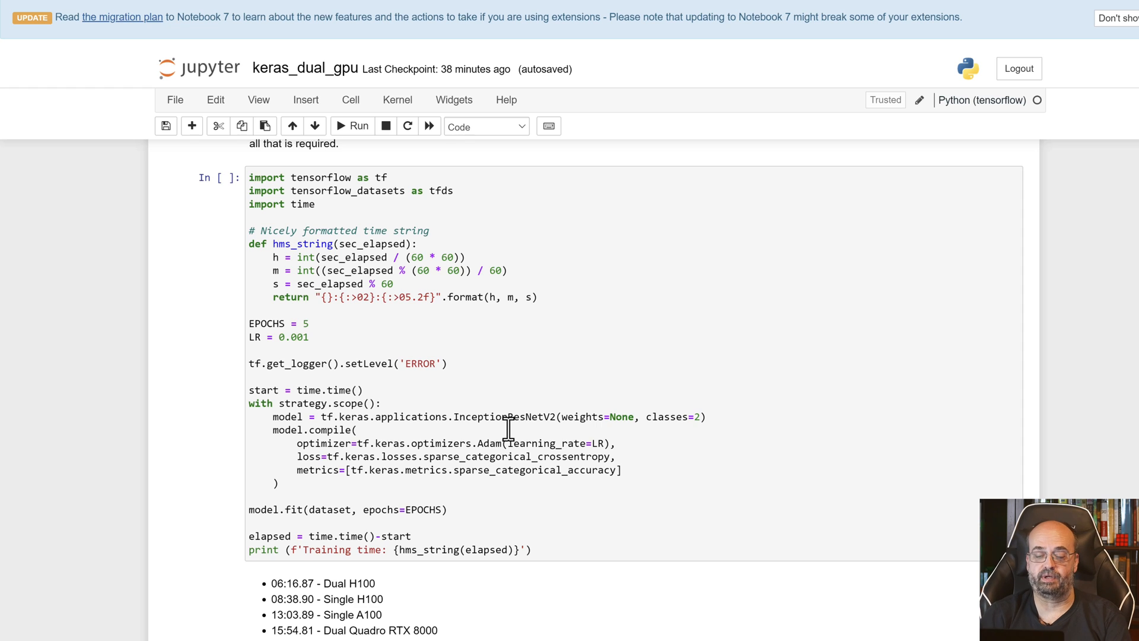
{"action": "scroll", "scroll_direction": "down", "scroll_amount": 3}
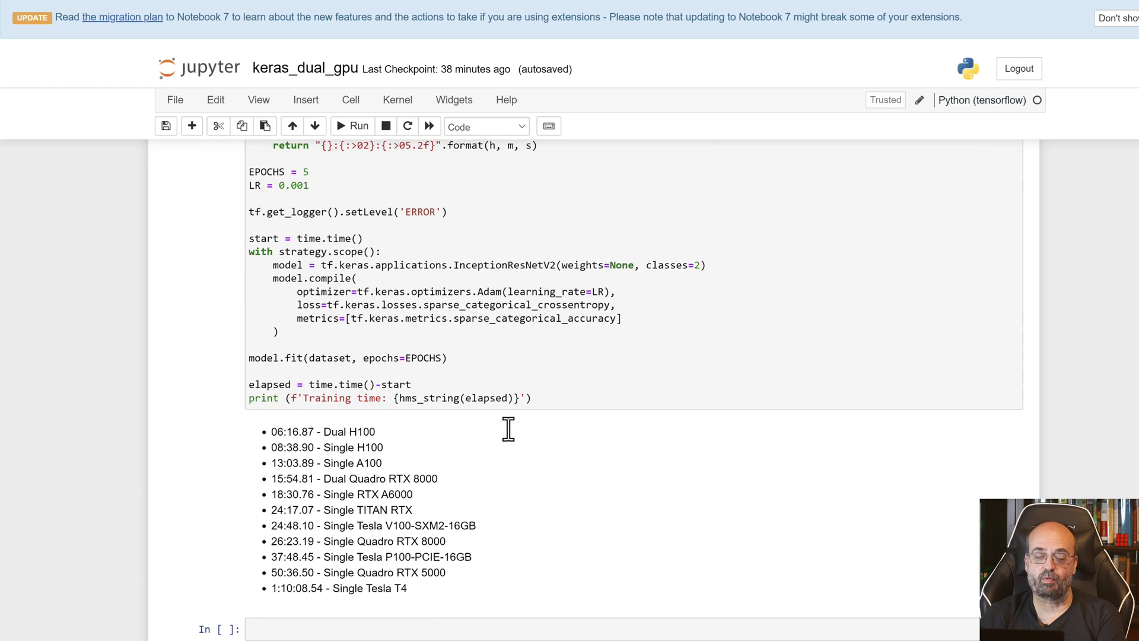
{"action": "mouse_move", "coordinate": [270, 459]}
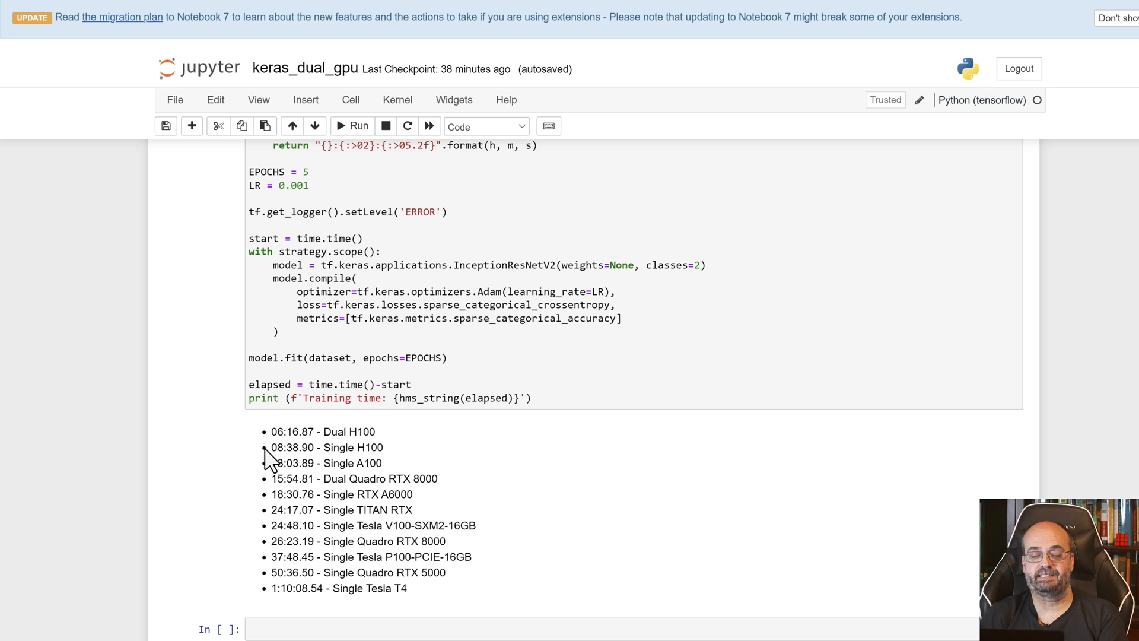
{"action": "mouse_move", "coordinate": [393, 442]}
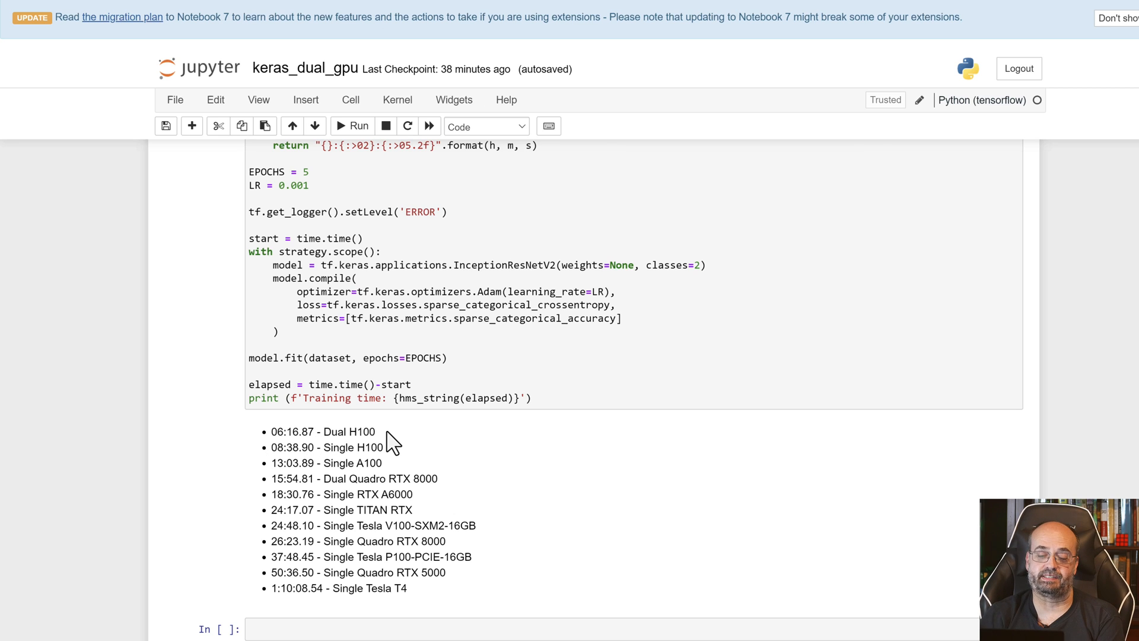
{"action": "mouse_move", "coordinate": [270, 462]}
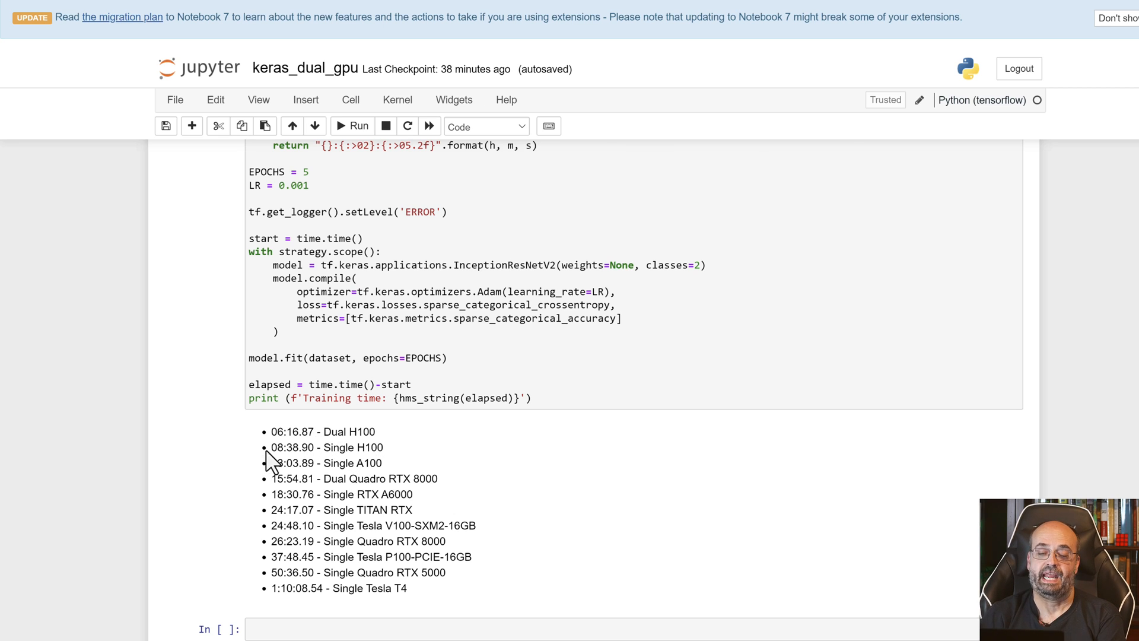
{"action": "mouse_move", "coordinate": [377, 443]}
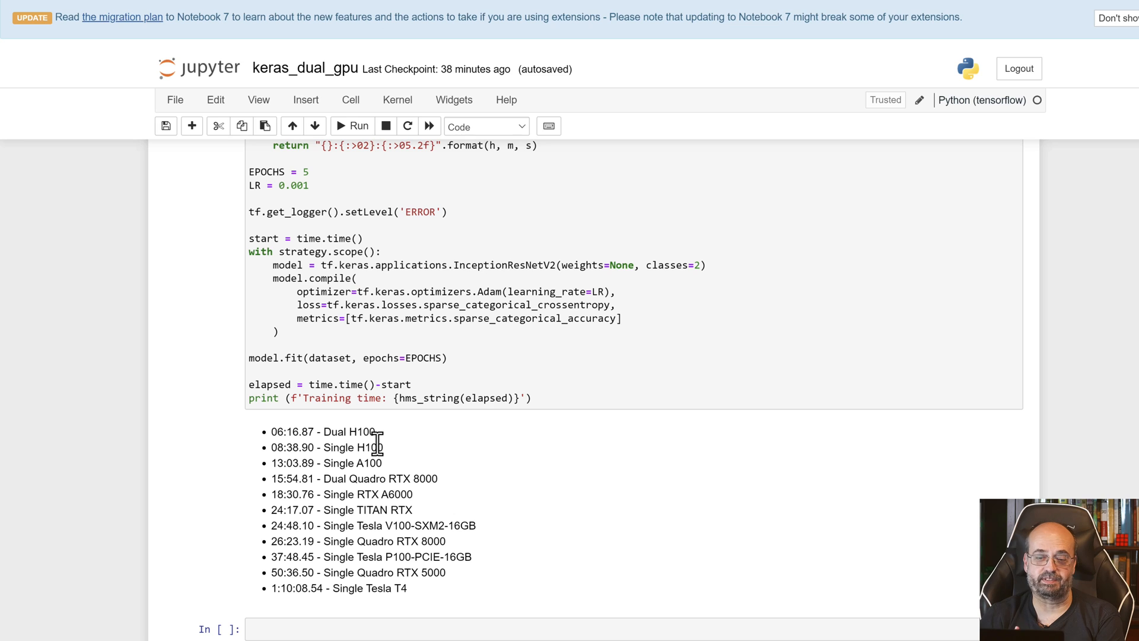
{"action": "mouse_move", "coordinate": [487, 447]}
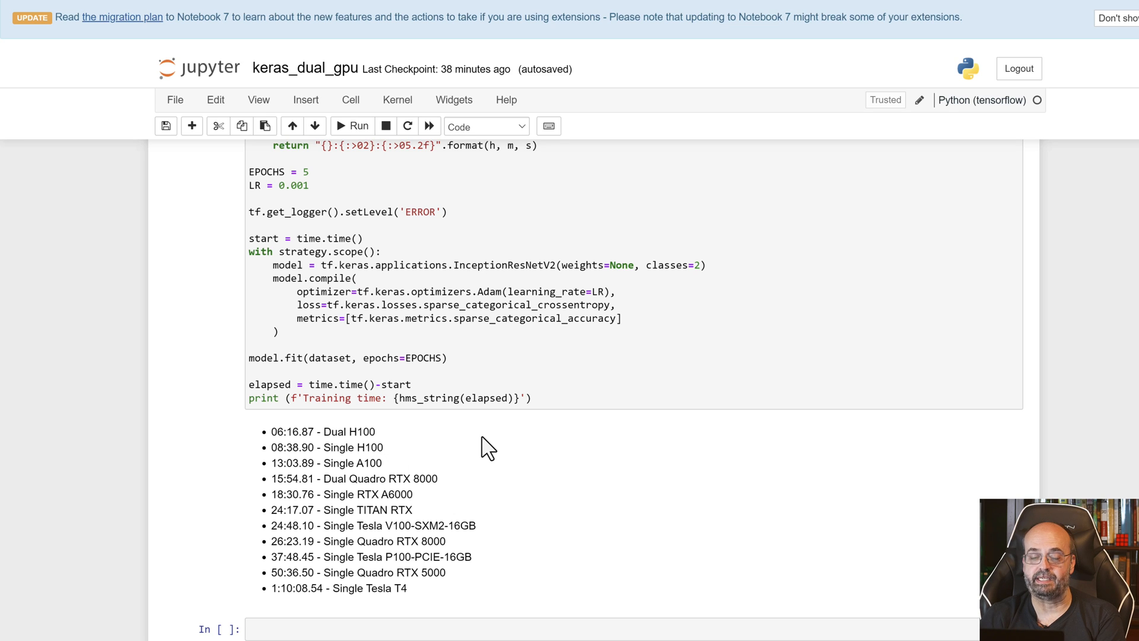
{"action": "mouse_move", "coordinate": [478, 496]}
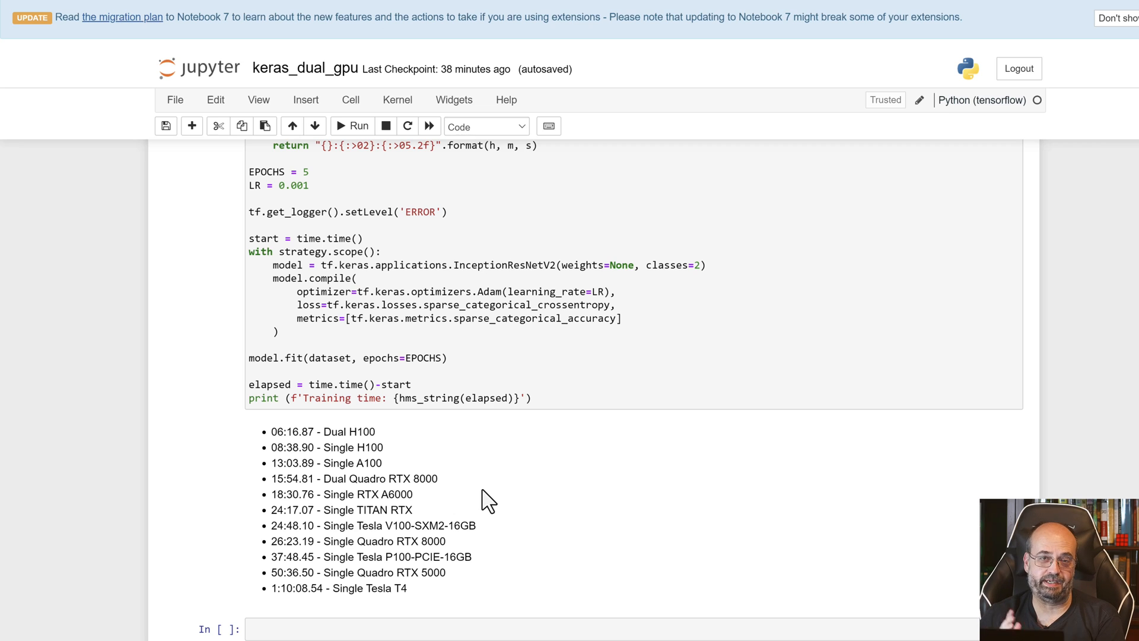
{"action": "mouse_move", "coordinate": [523, 490]}
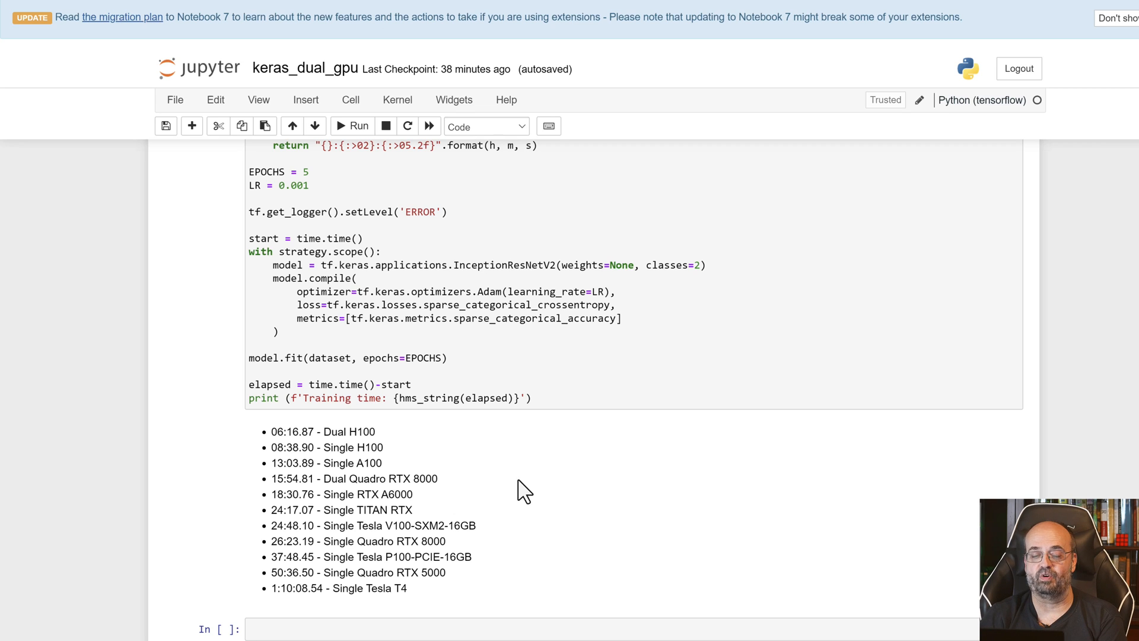
{"action": "mouse_move", "coordinate": [507, 503]}
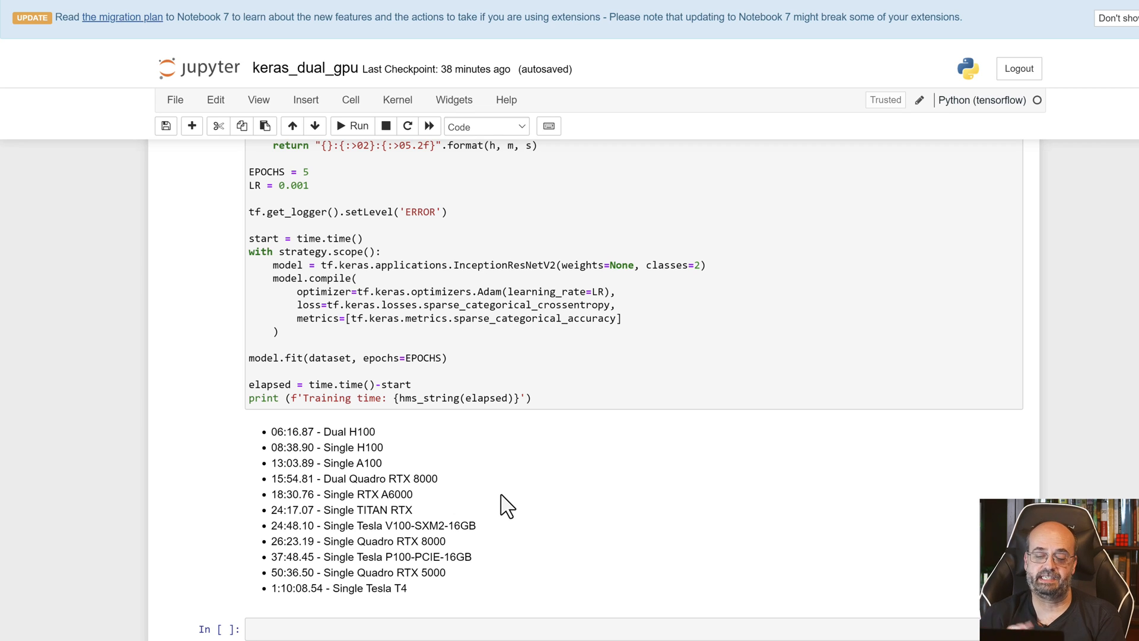
{"action": "scroll", "scroll_direction": "down", "scroll_amount": 3}
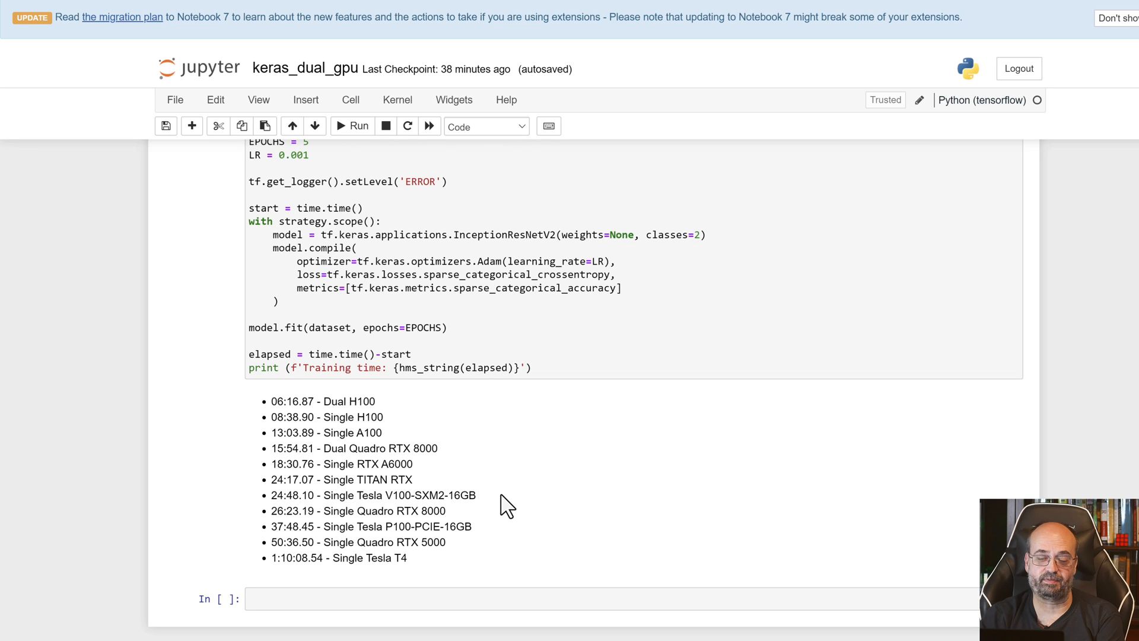